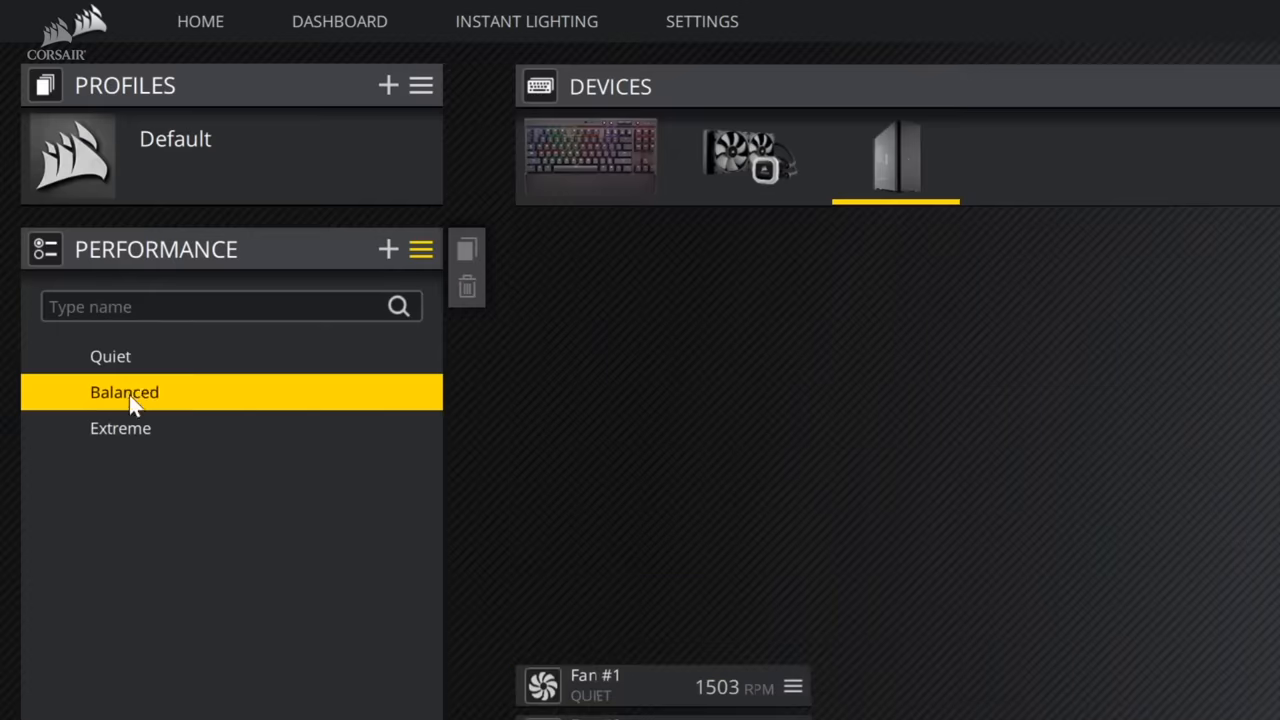
Move the case fans to the Balanced performance profile, then to Extreme
click(124, 392)
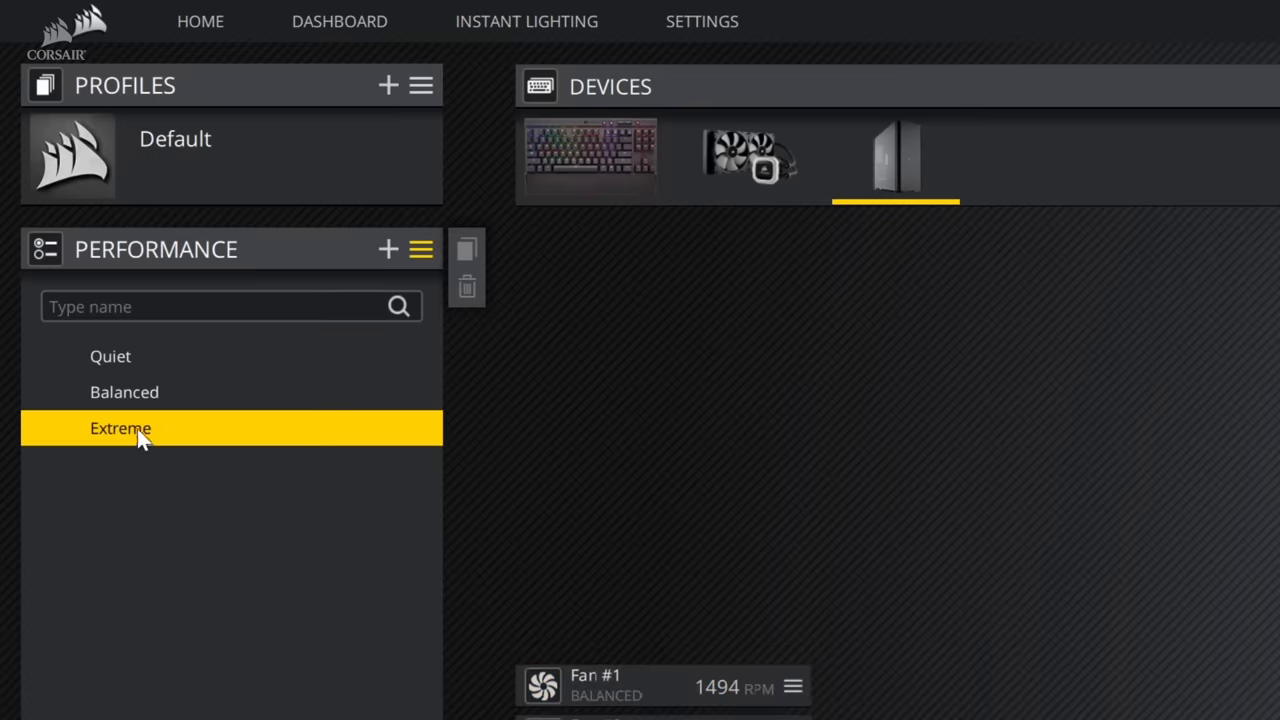
click(120, 428)
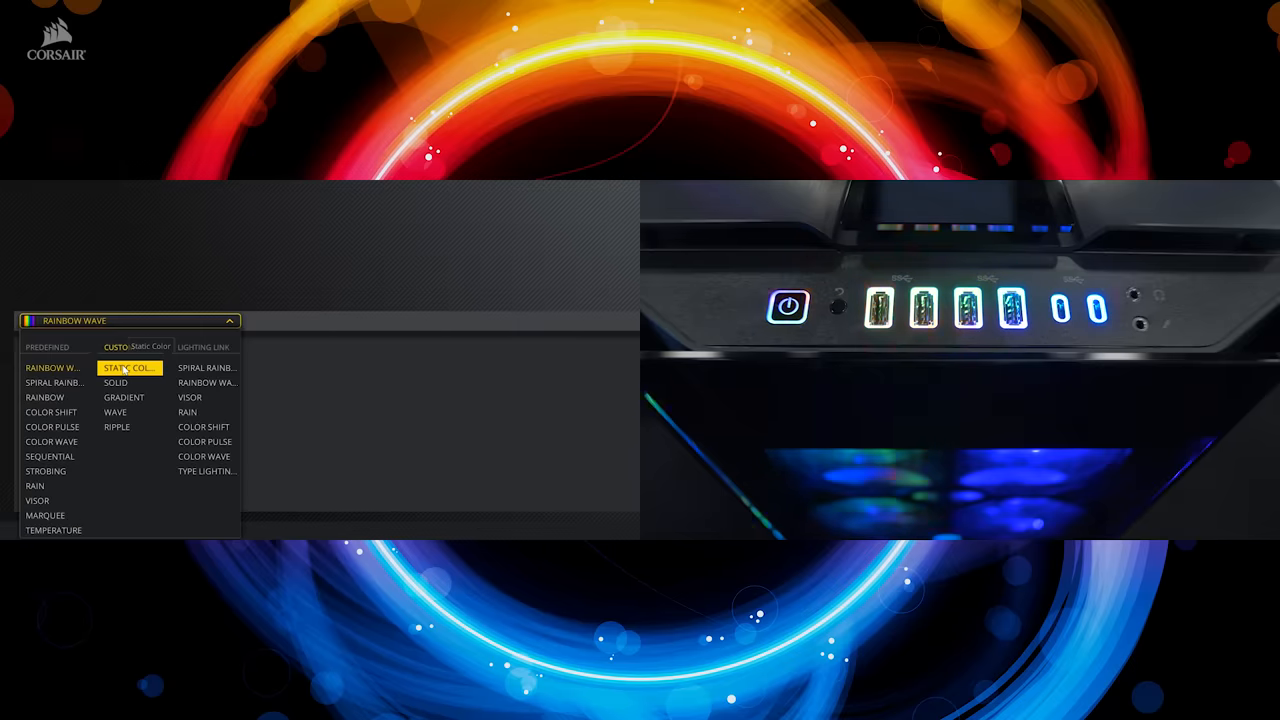
Set the I/O panel lighting effect to Static Color with magenta (ff00ff)
click(130, 367)
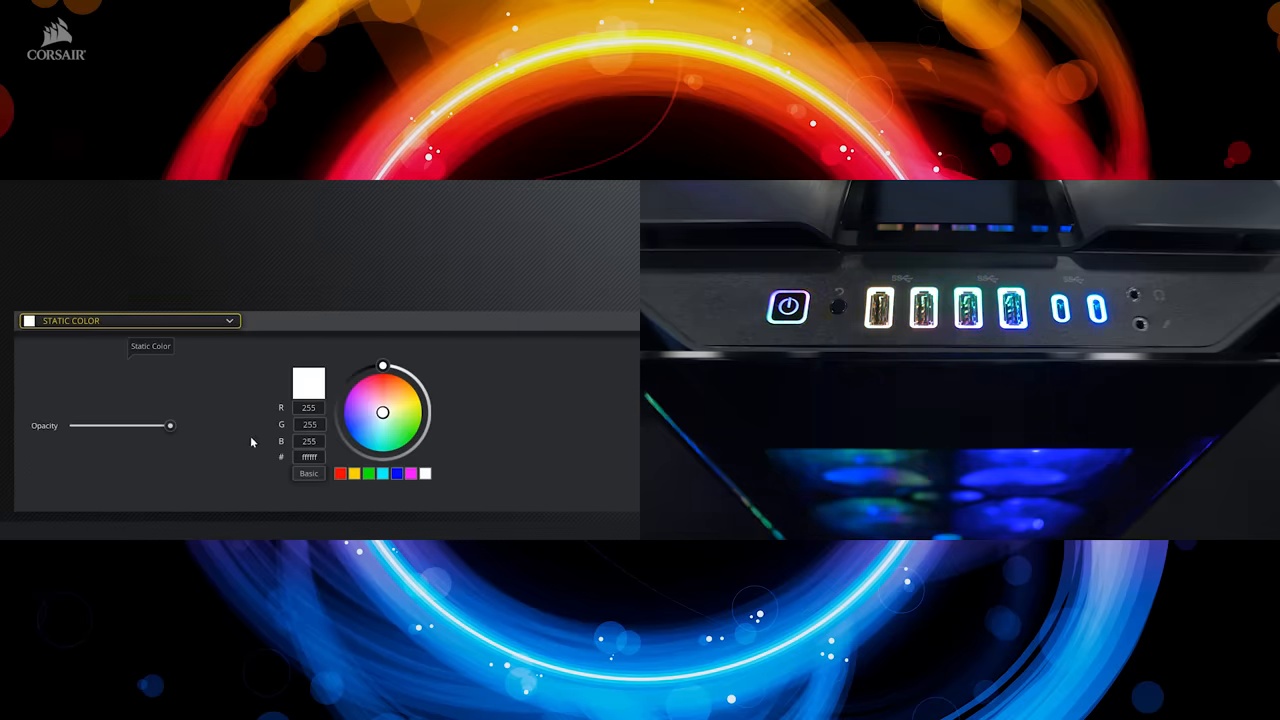
click(411, 473)
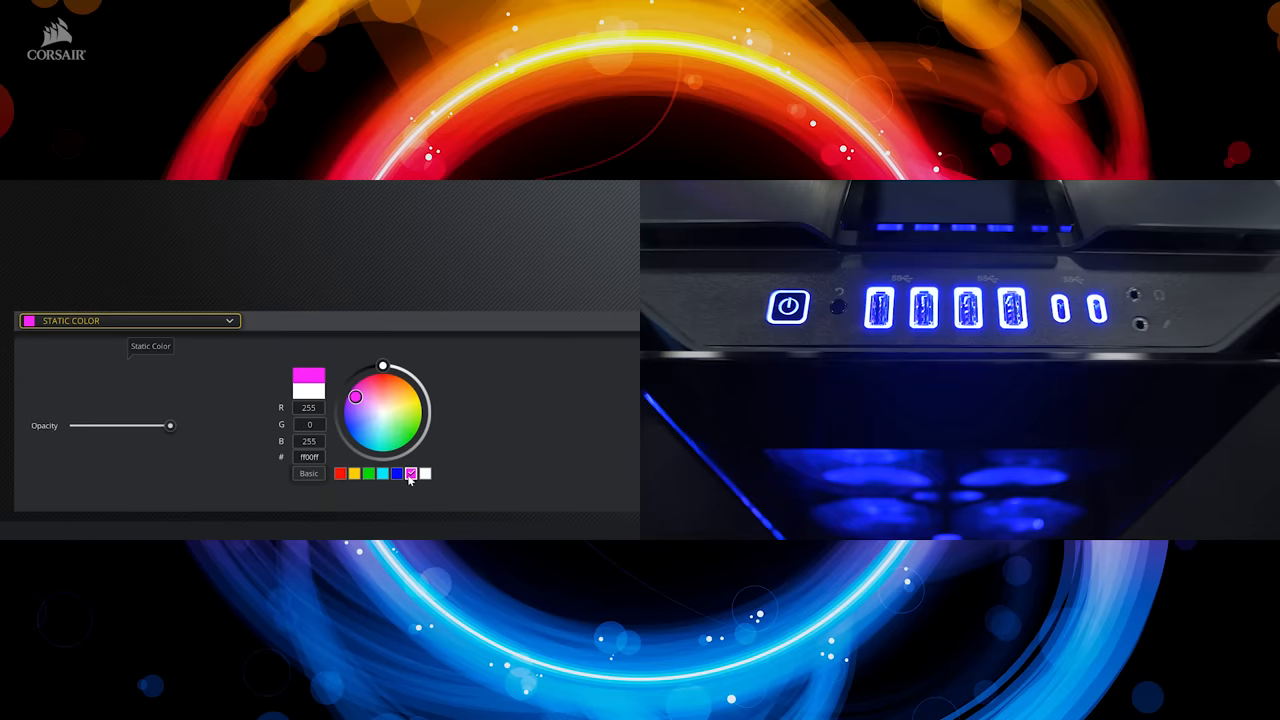